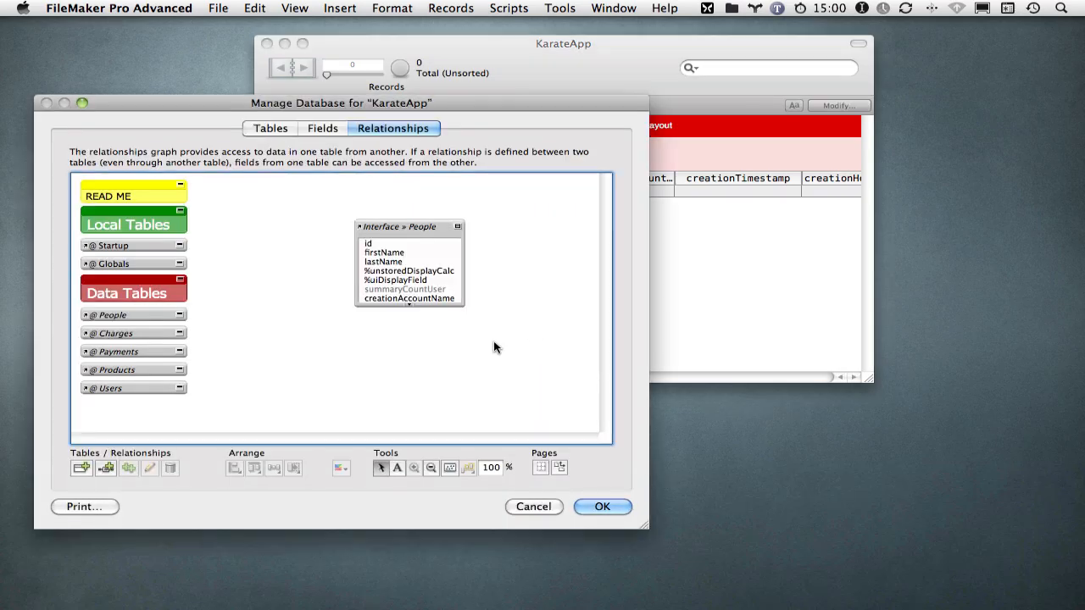
pyautogui.moveTo(117, 381)
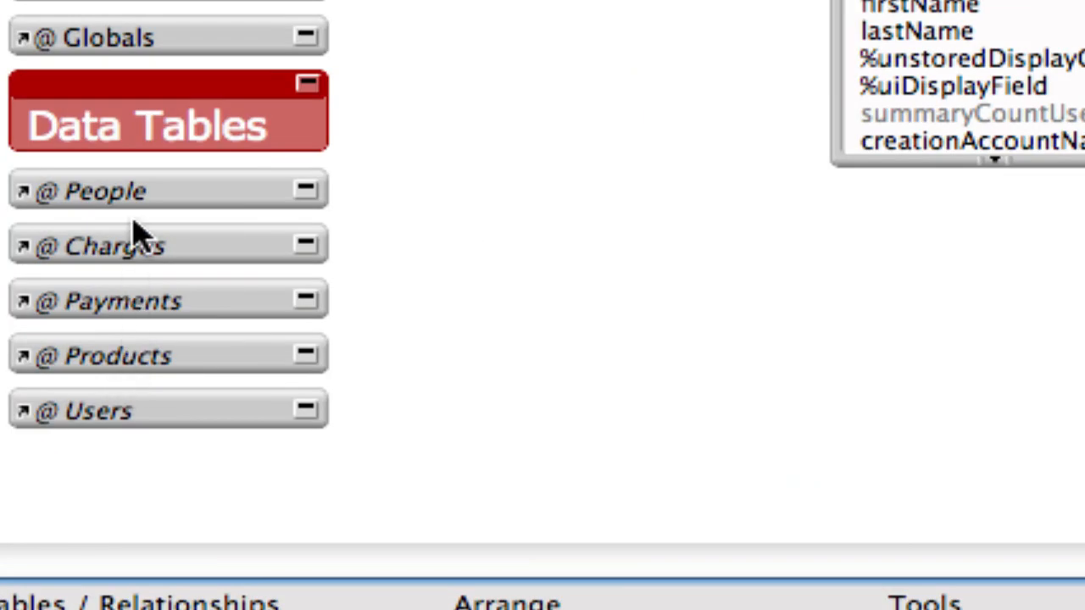
pyautogui.moveTo(135, 229)
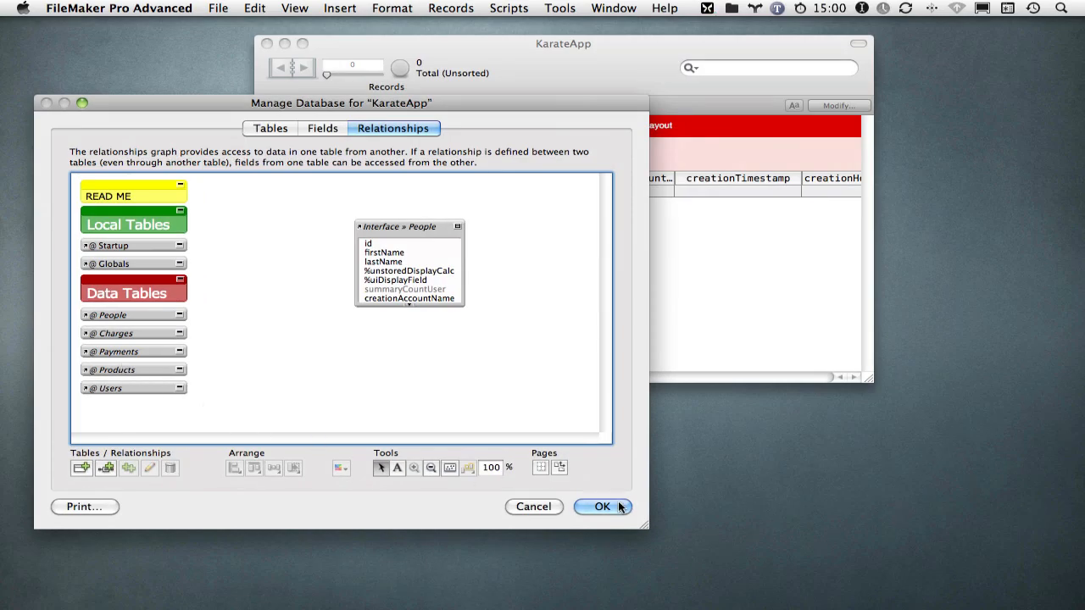
# Close the relationships graph, keeping changes, and review the @ Startup and @ People layouts.
pyautogui.click(602, 507)
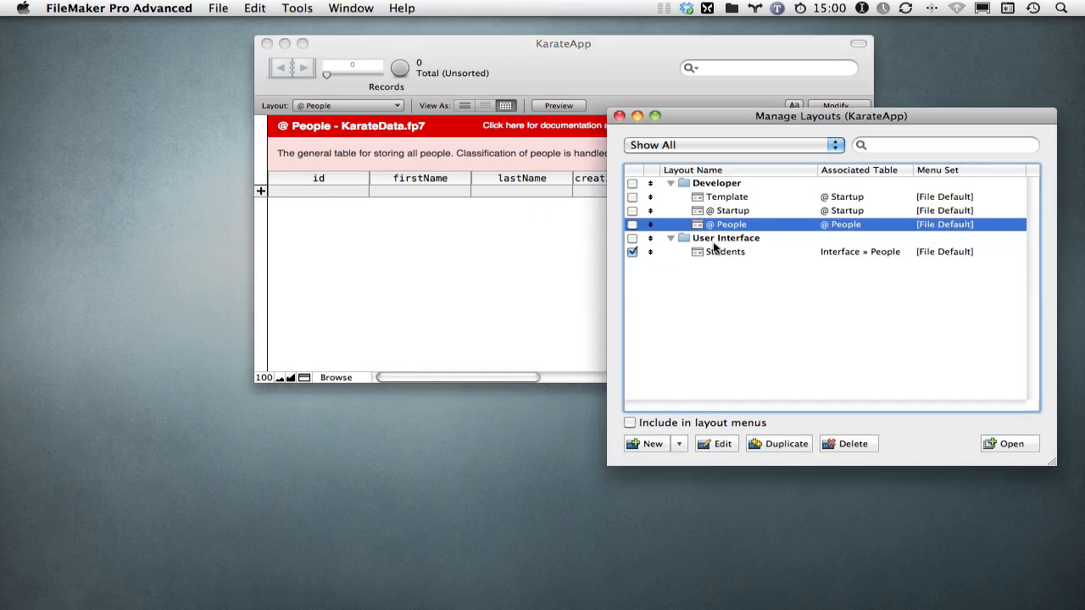
pyautogui.click(729, 210)
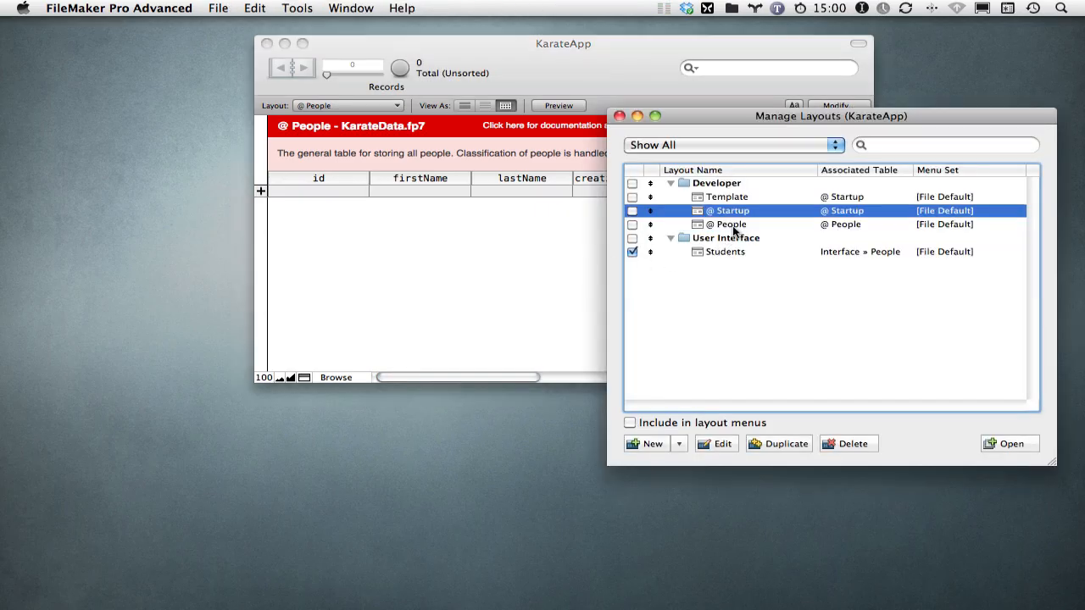
pyautogui.click(729, 224)
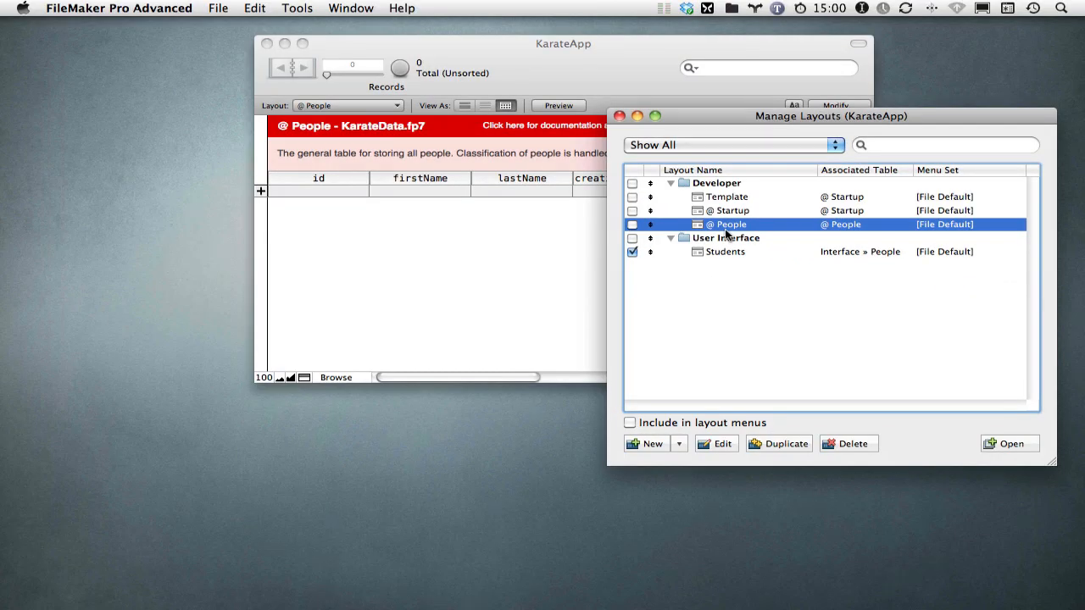
pyautogui.moveTo(374, 148)
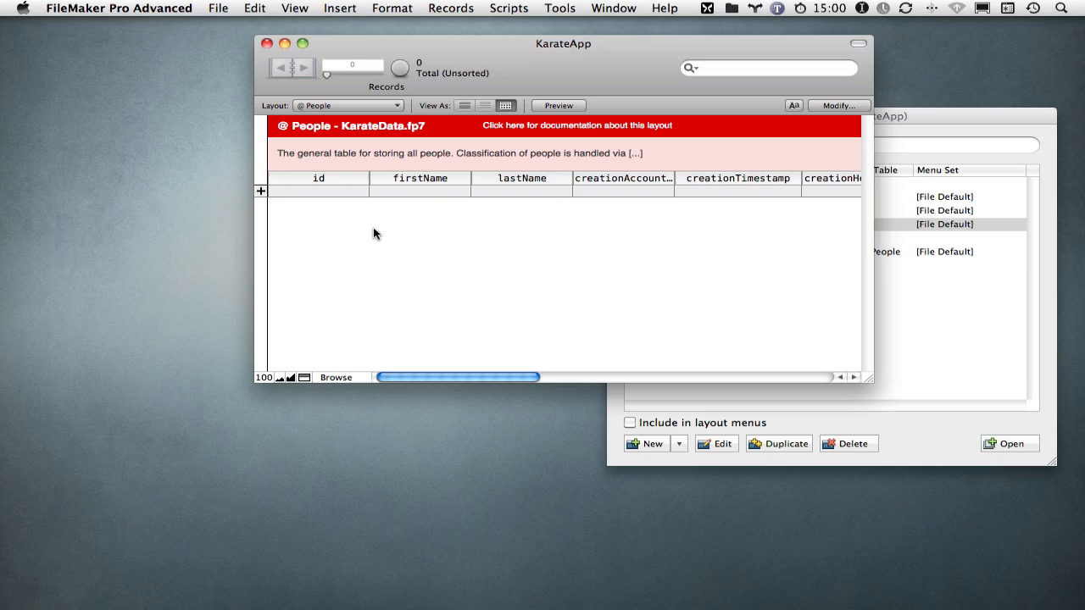
pyautogui.moveTo(470, 377)
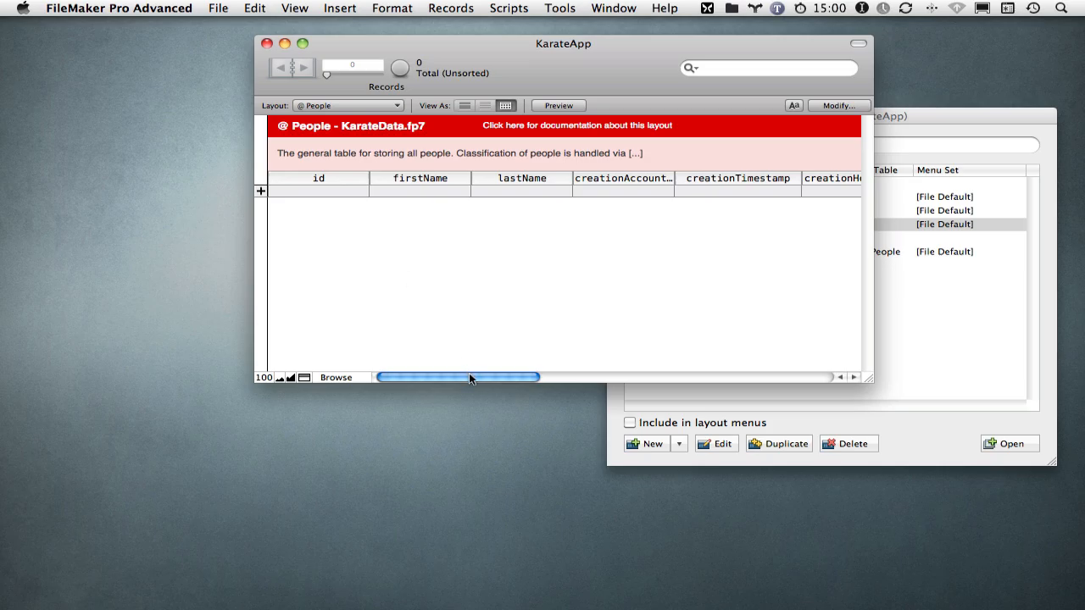
pyautogui.moveTo(489, 211)
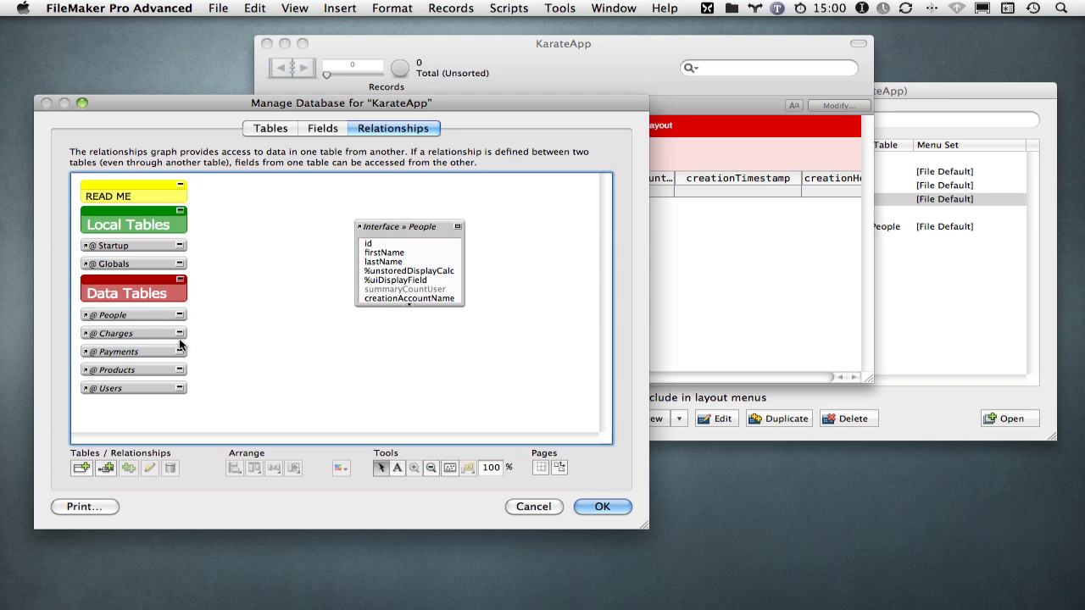
pyautogui.moveTo(150, 392)
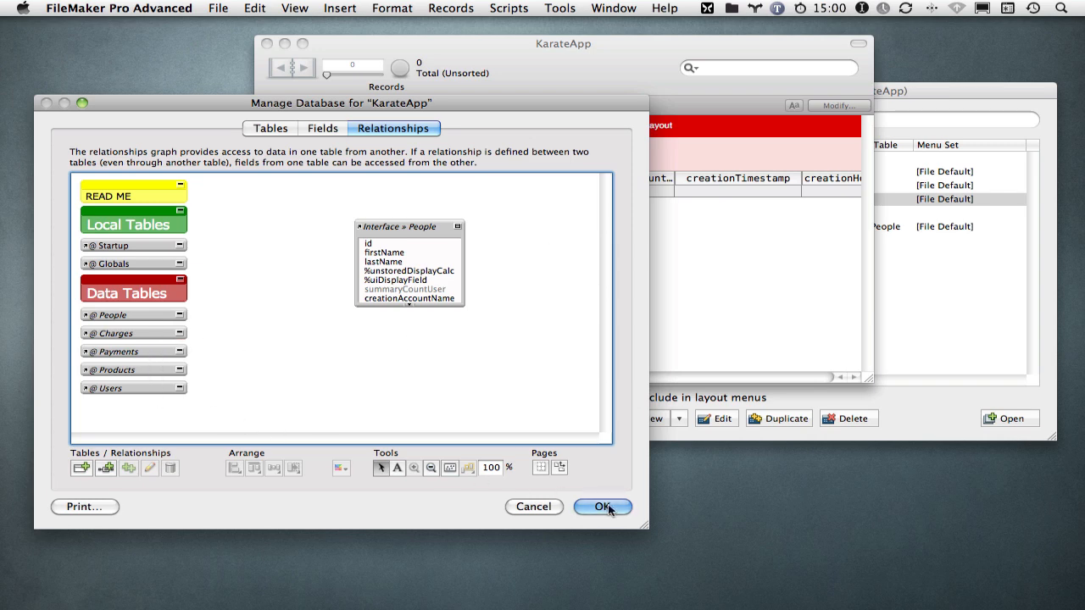
# Close Manage Database and duplicate the @ People layout into Copy through Copy4.
pyautogui.click(603, 507)
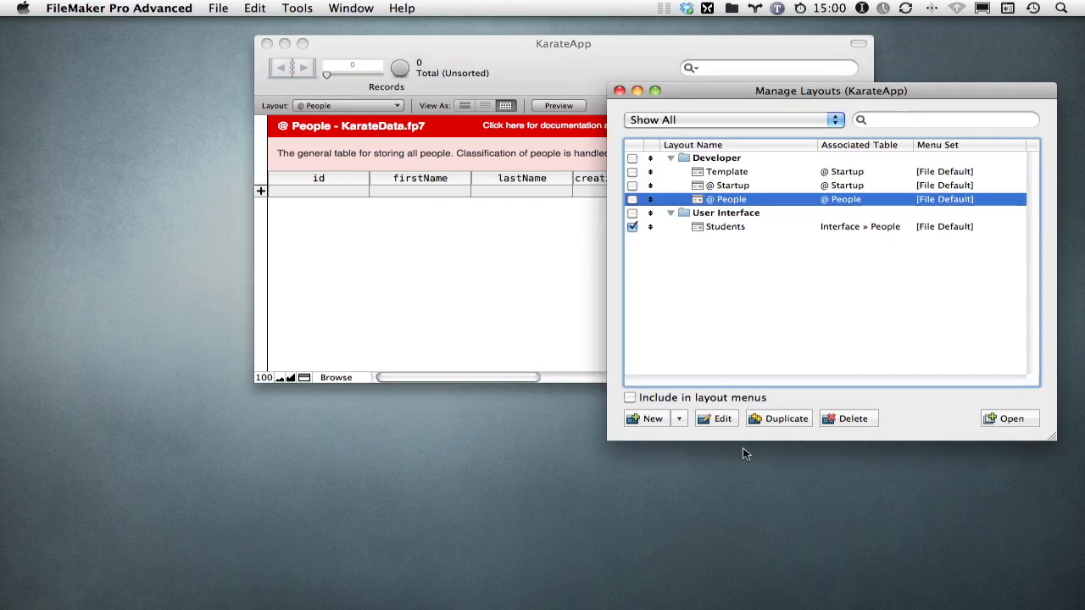
pyautogui.click(778, 418)
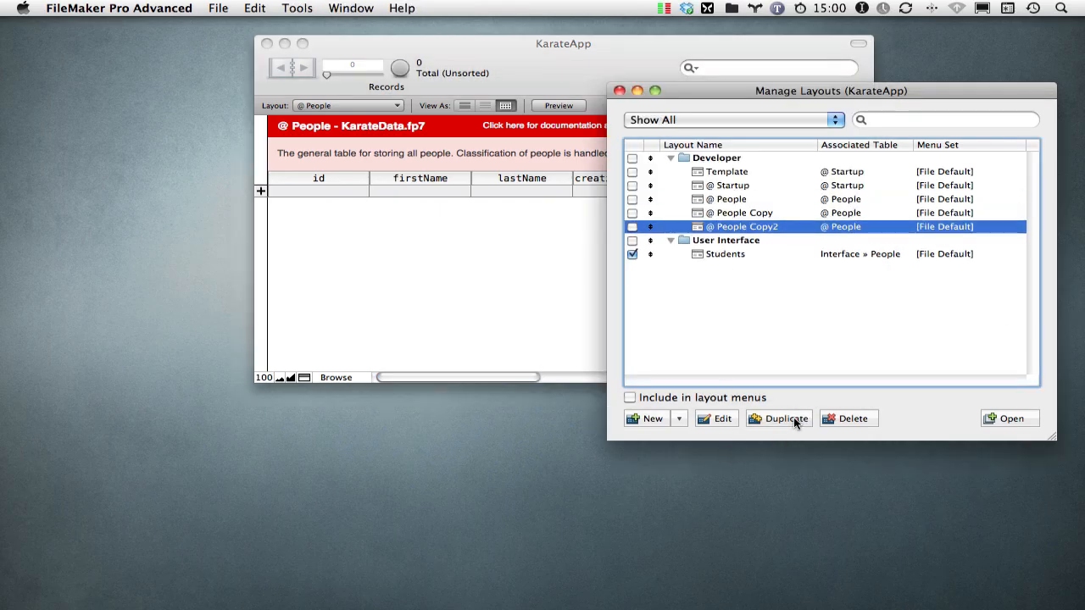
pyautogui.click(779, 418)
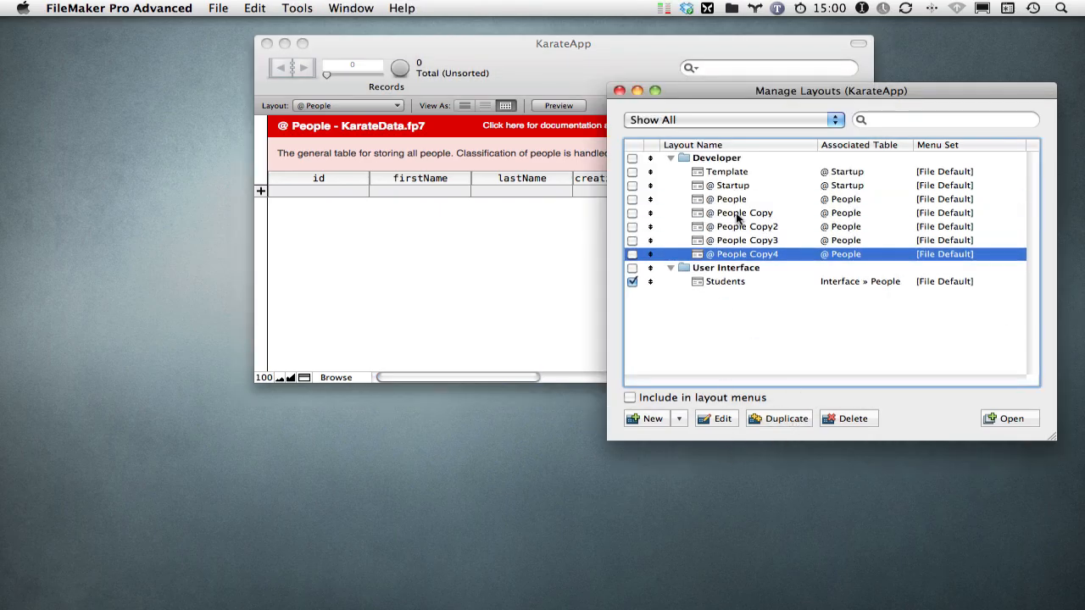
# Base the first copied layout on the Products table and rename it '@ Product'.
pyautogui.click(741, 213)
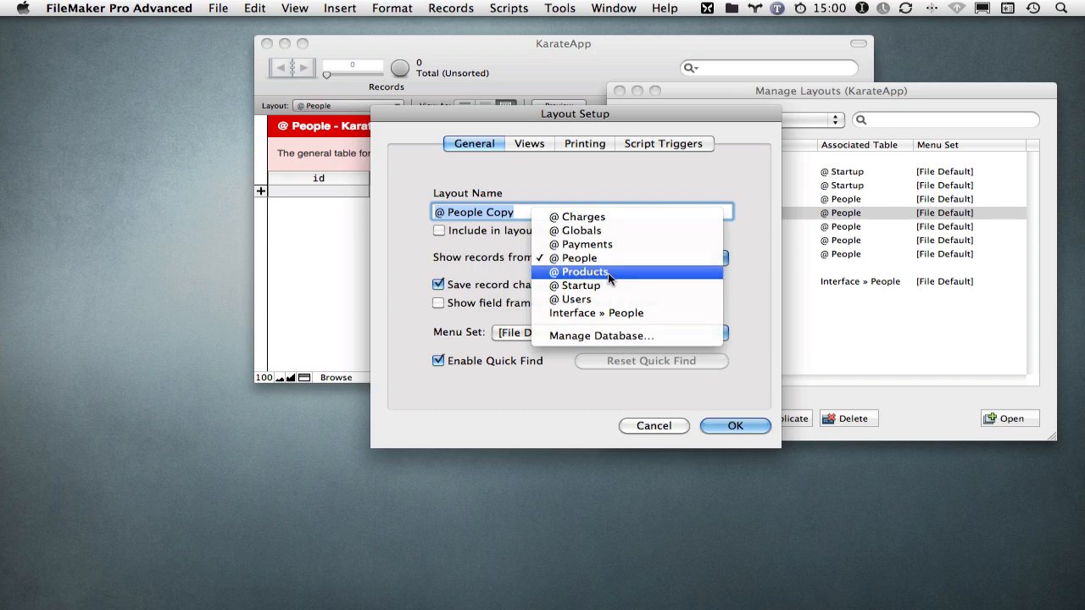
pyautogui.click(584, 271)
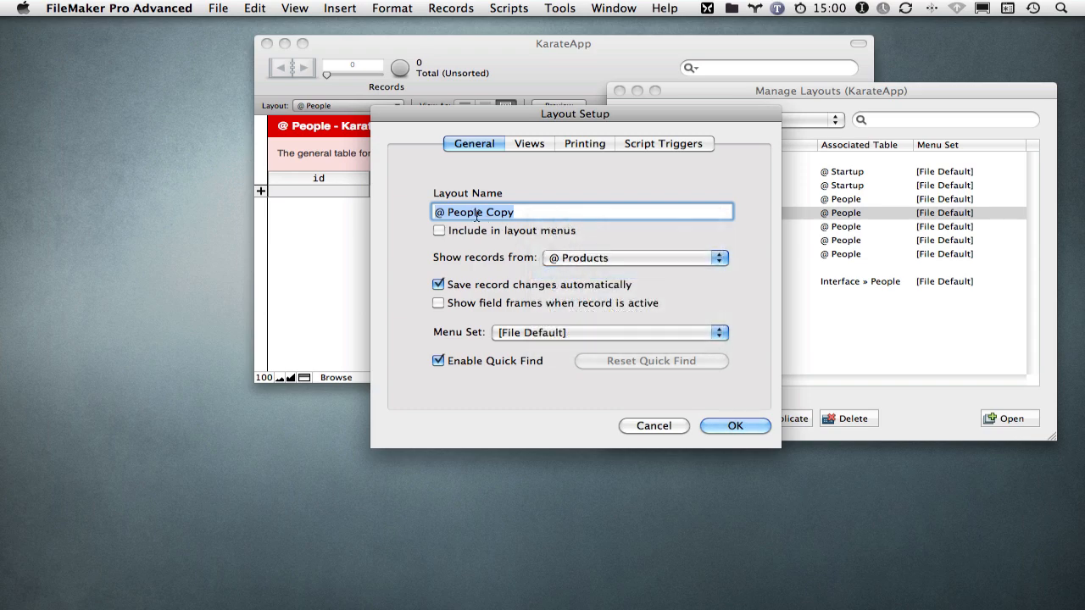
pyautogui.write('@ Product')
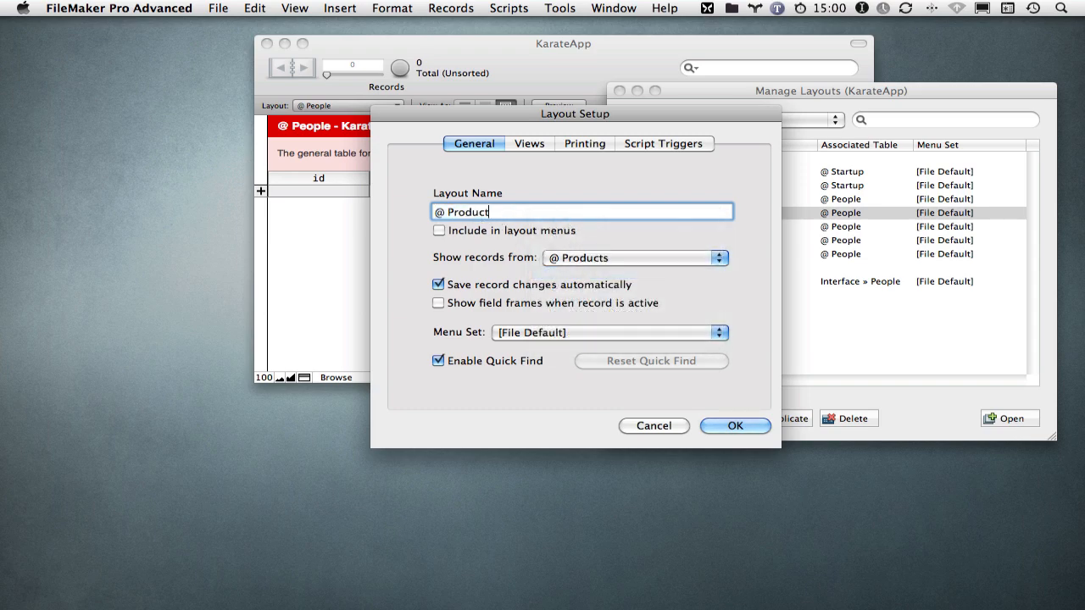
pyautogui.click(735, 425)
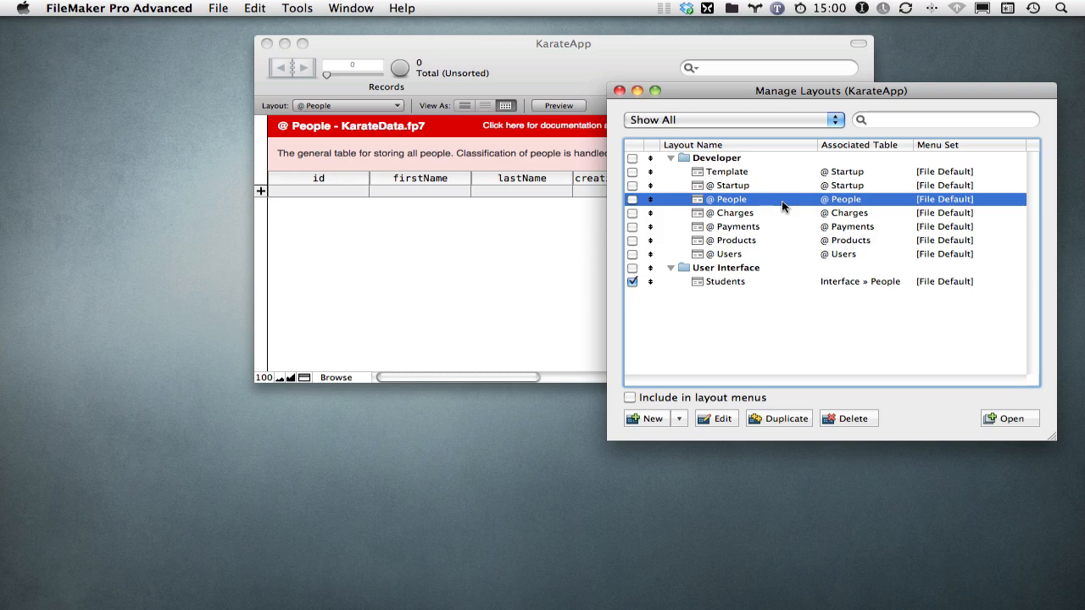
pyautogui.moveTo(773, 220)
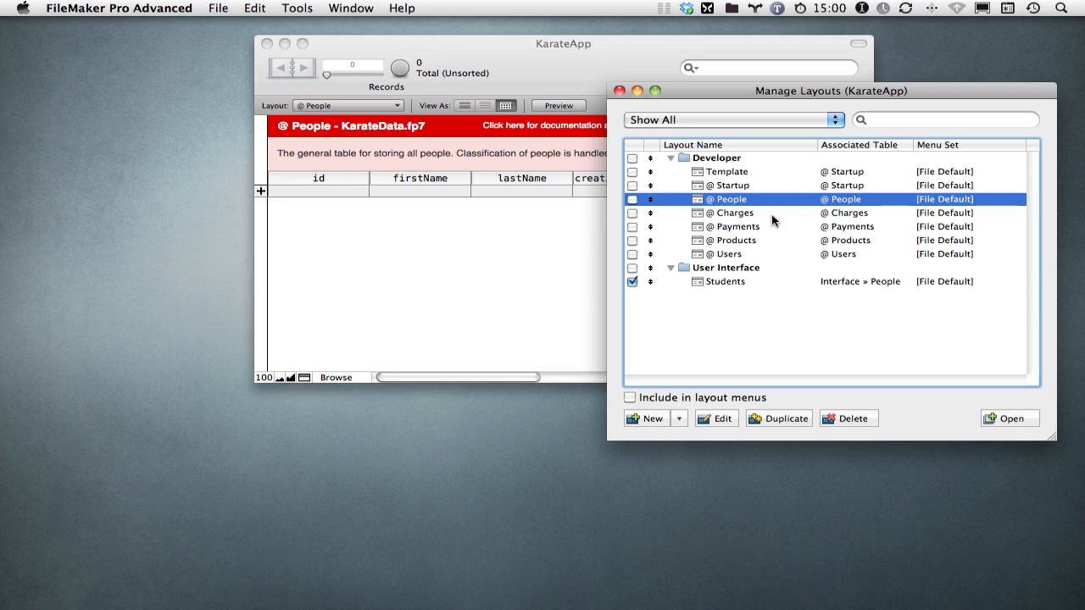
pyautogui.click(996, 419)
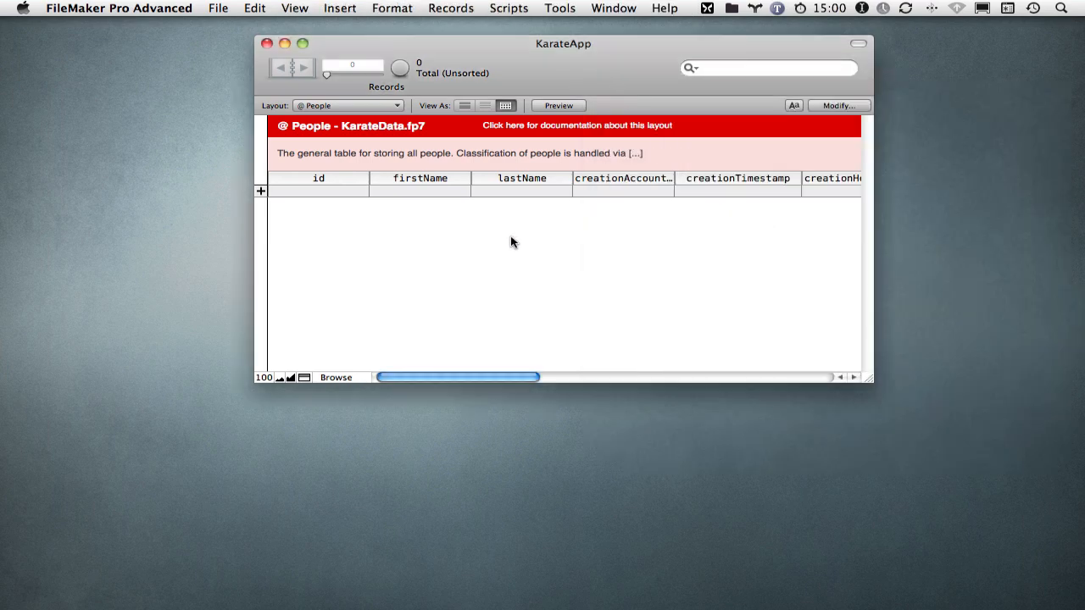
pyautogui.click(348, 105)
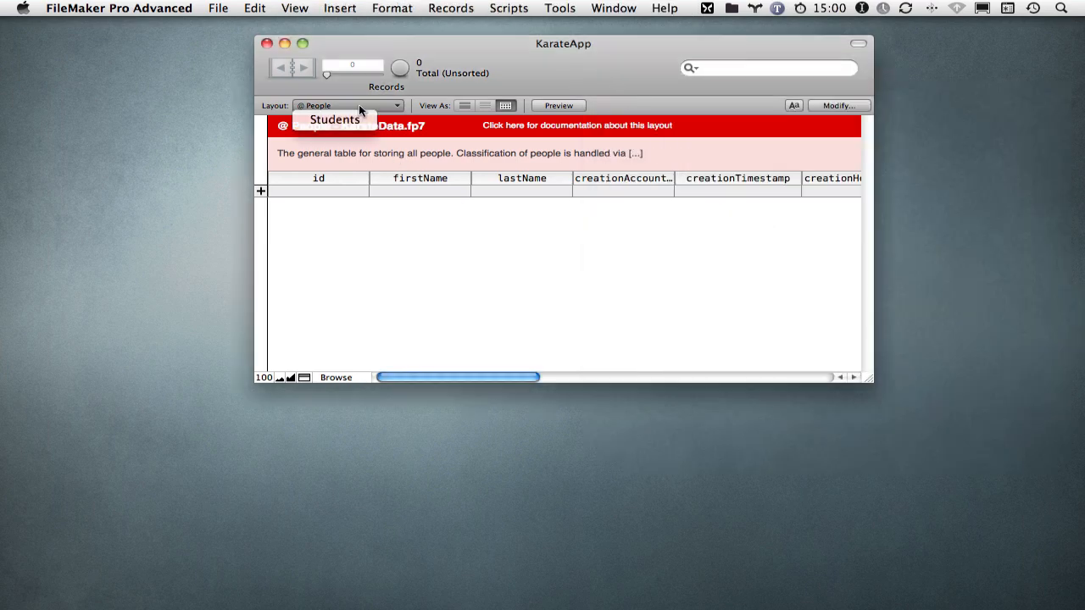
pyautogui.click(348, 105)
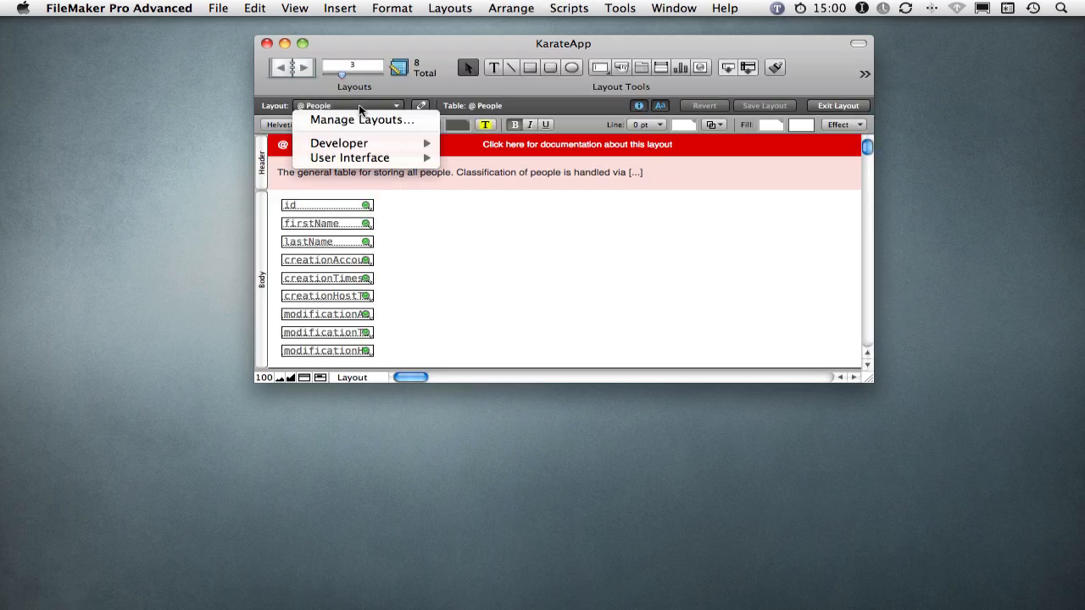
pyautogui.moveTo(339, 142)
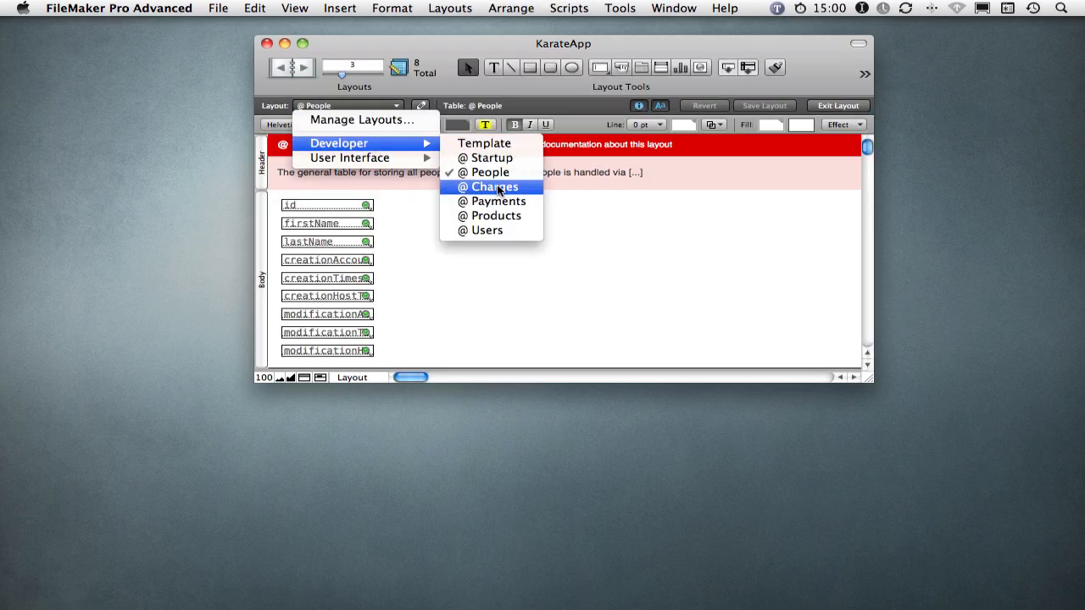
pyautogui.click(497, 186)
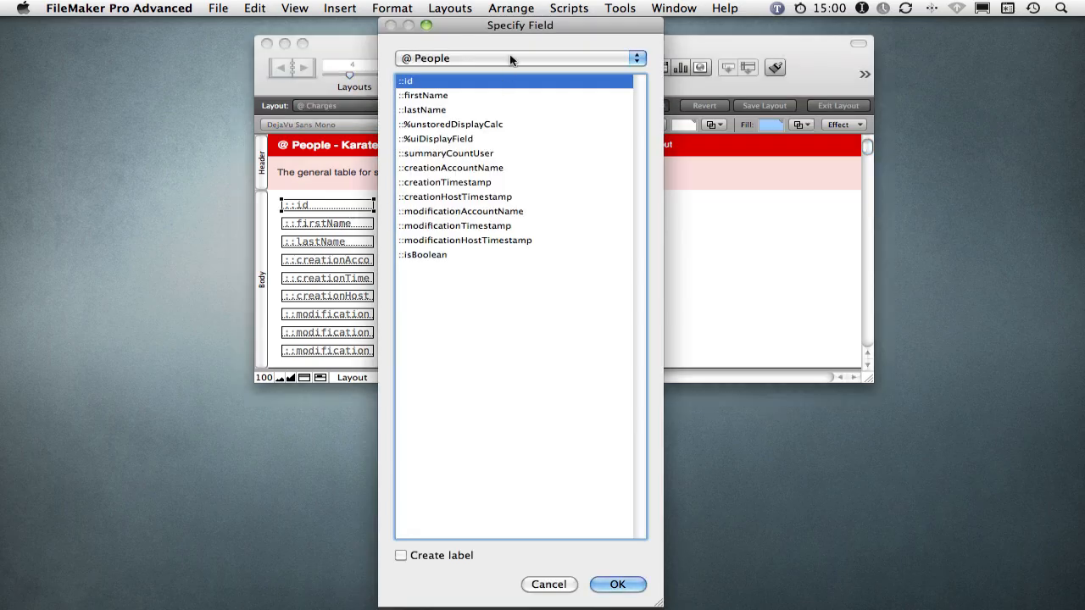
pyautogui.click(516, 57)
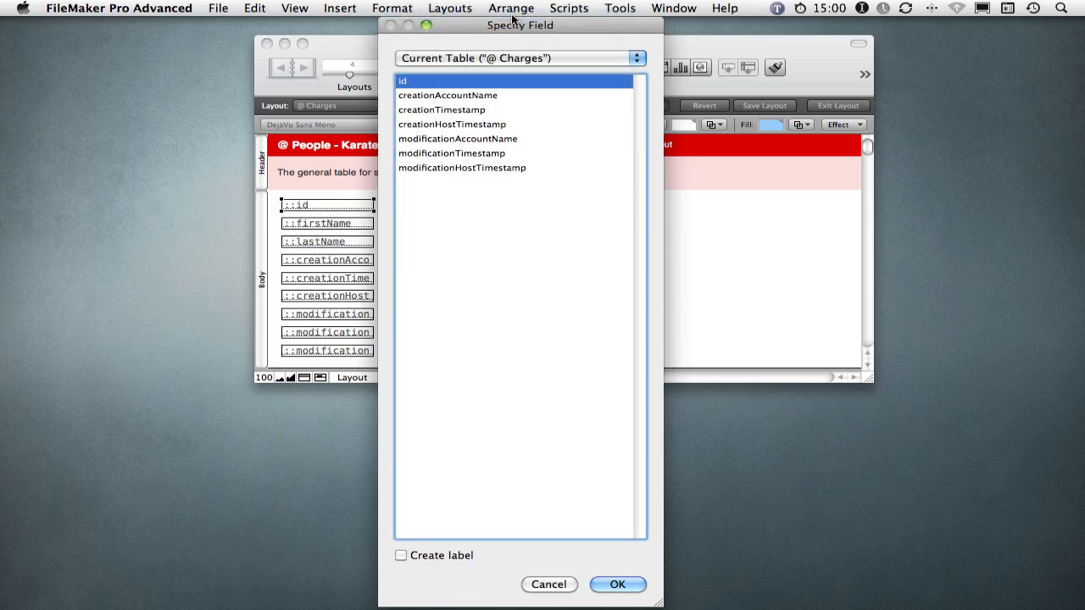
pyautogui.moveTo(482, 84)
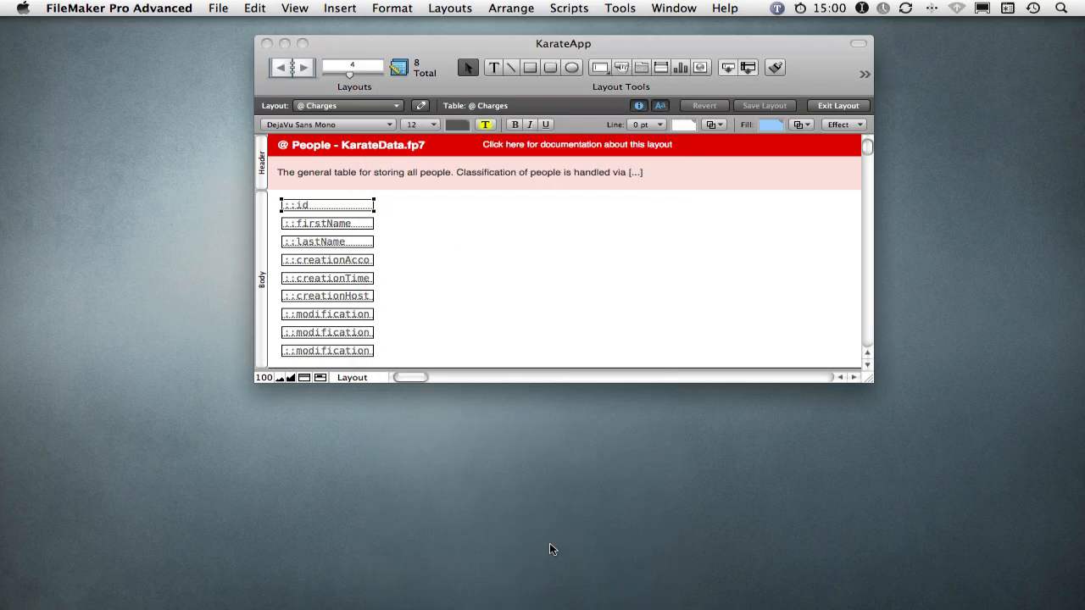
pyautogui.moveTo(456, 318)
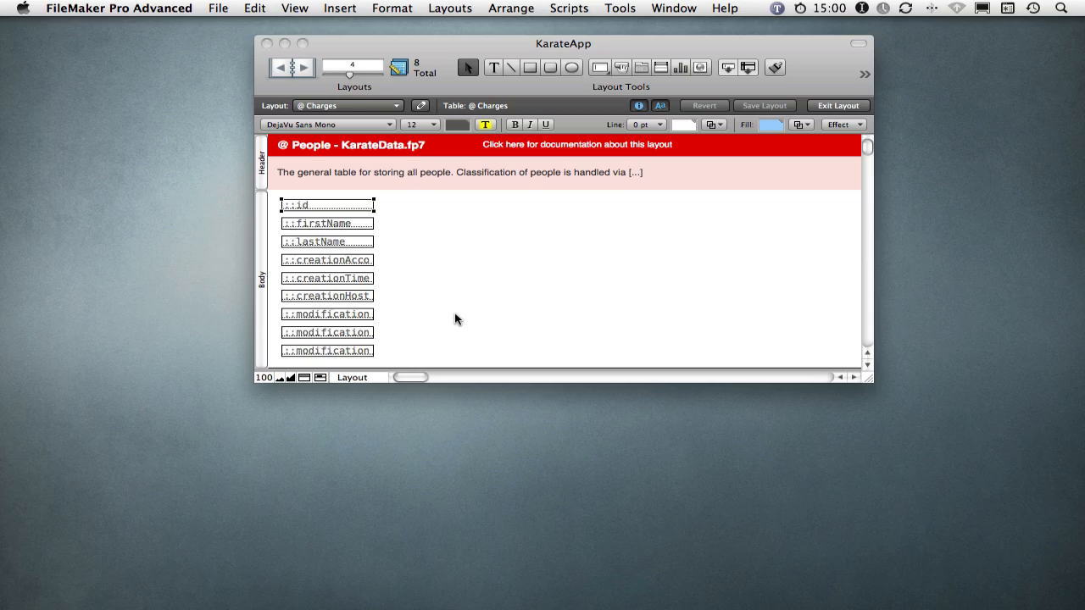
# Go to the @ People layout and rename its People occurrence to '@'.
pyautogui.click(347, 105)
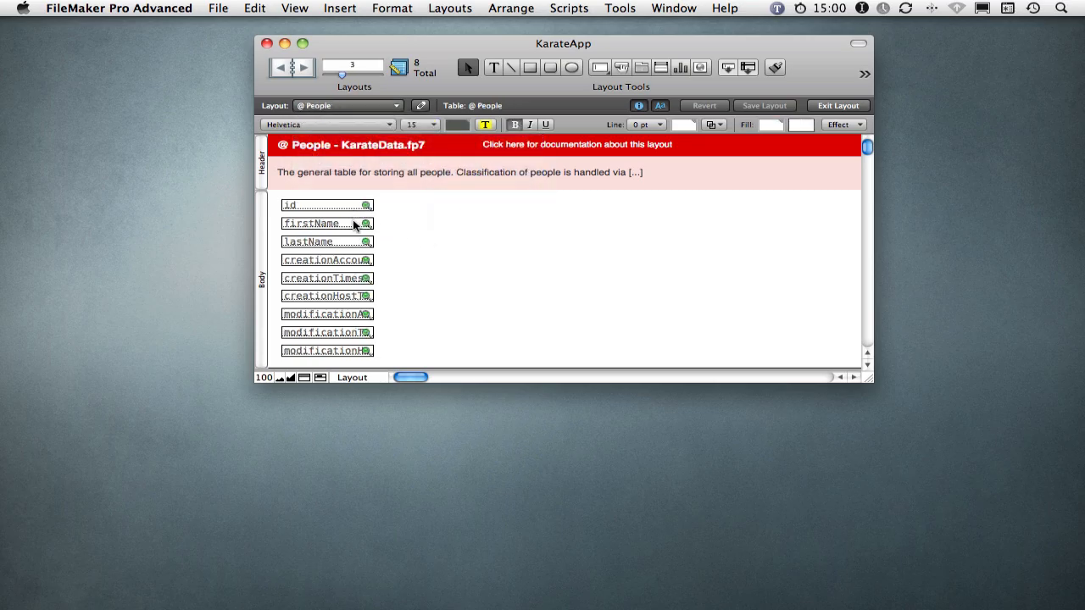
pyautogui.moveTo(347, 336)
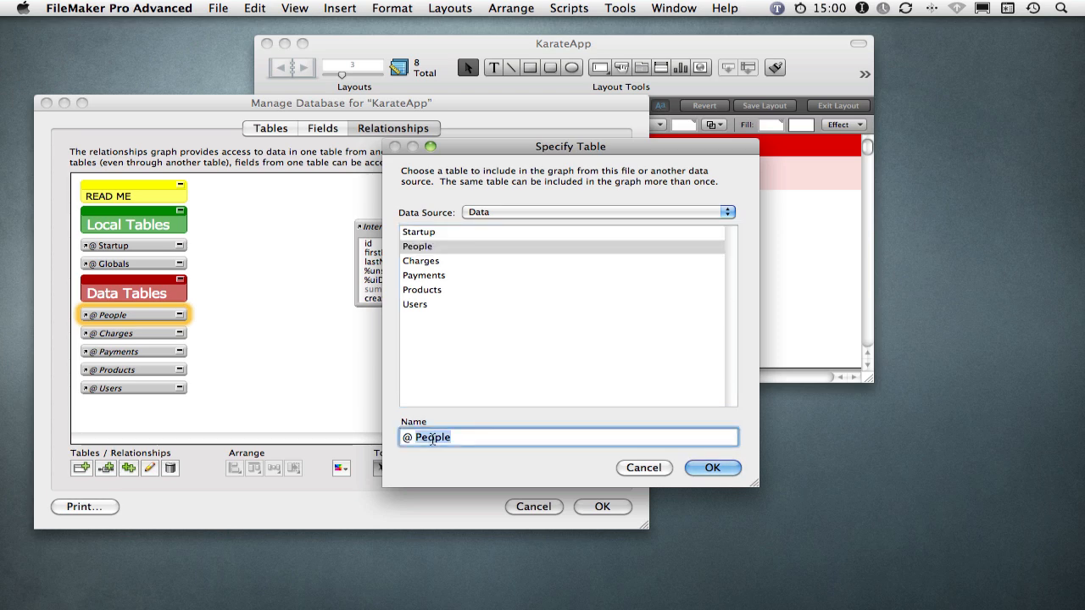
pyautogui.click(712, 467)
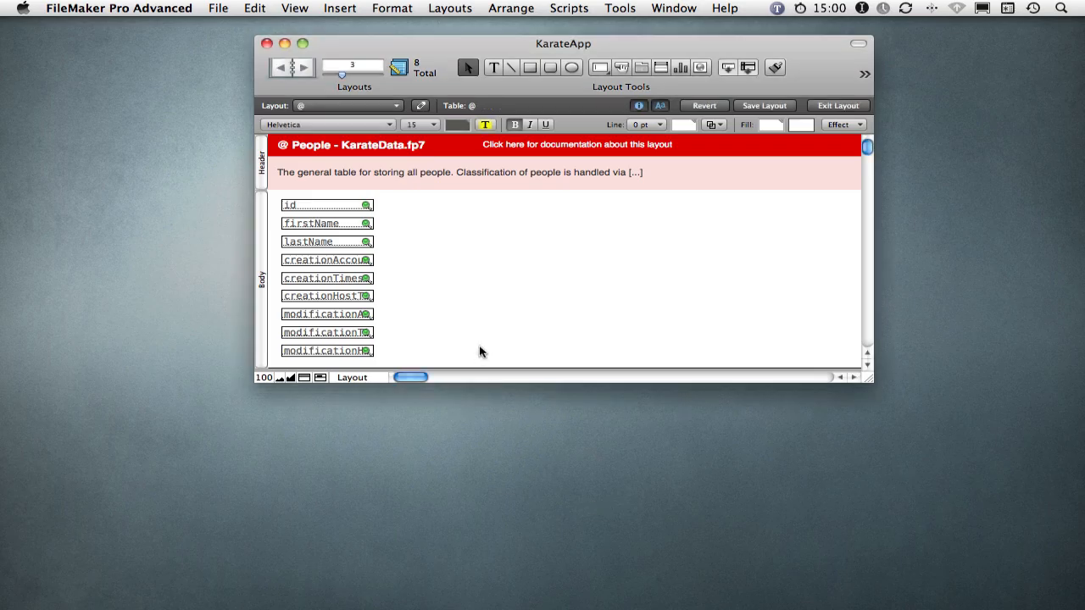
pyautogui.moveTo(381, 365)
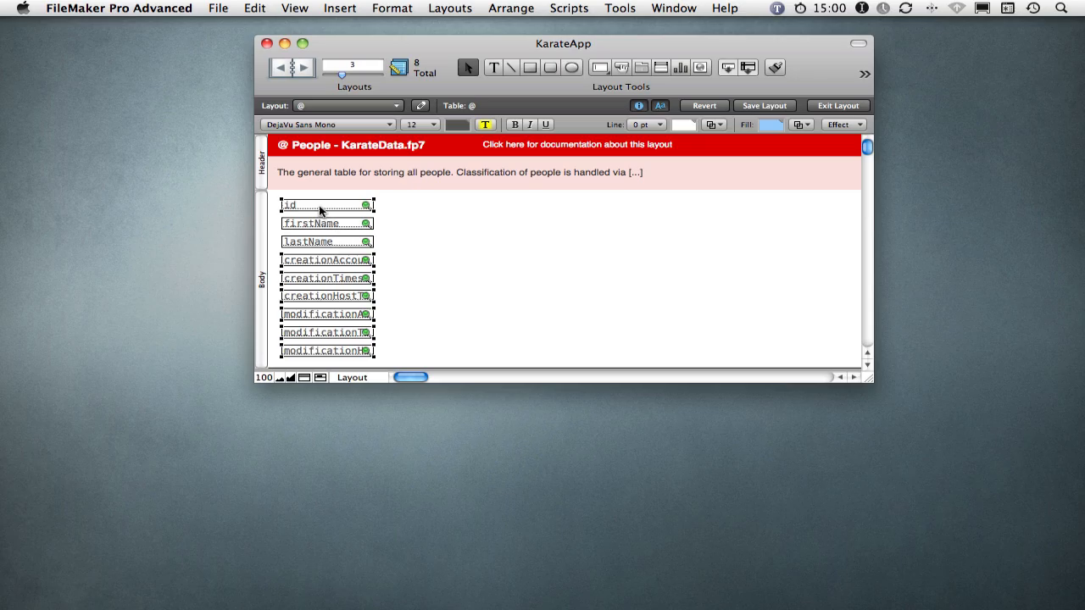
pyautogui.moveTo(324, 218)
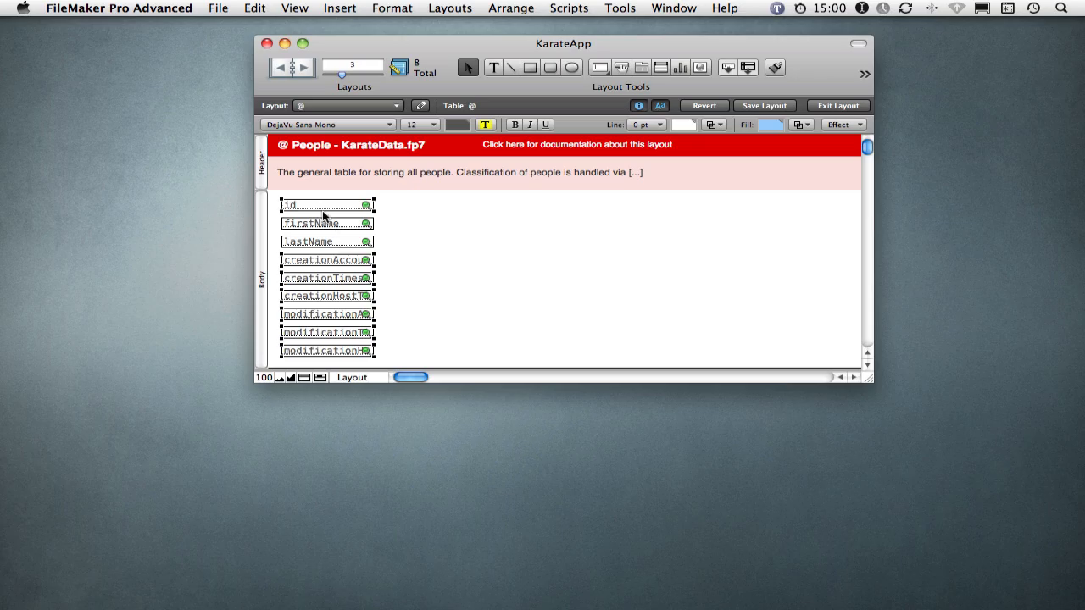
pyautogui.moveTo(381, 331)
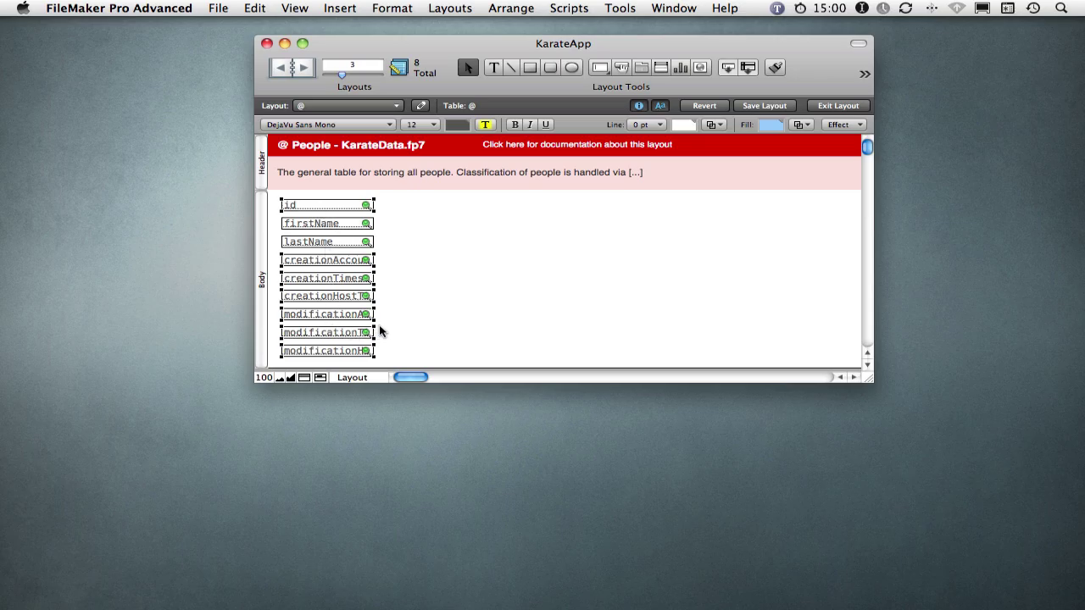
pyautogui.moveTo(398, 329)
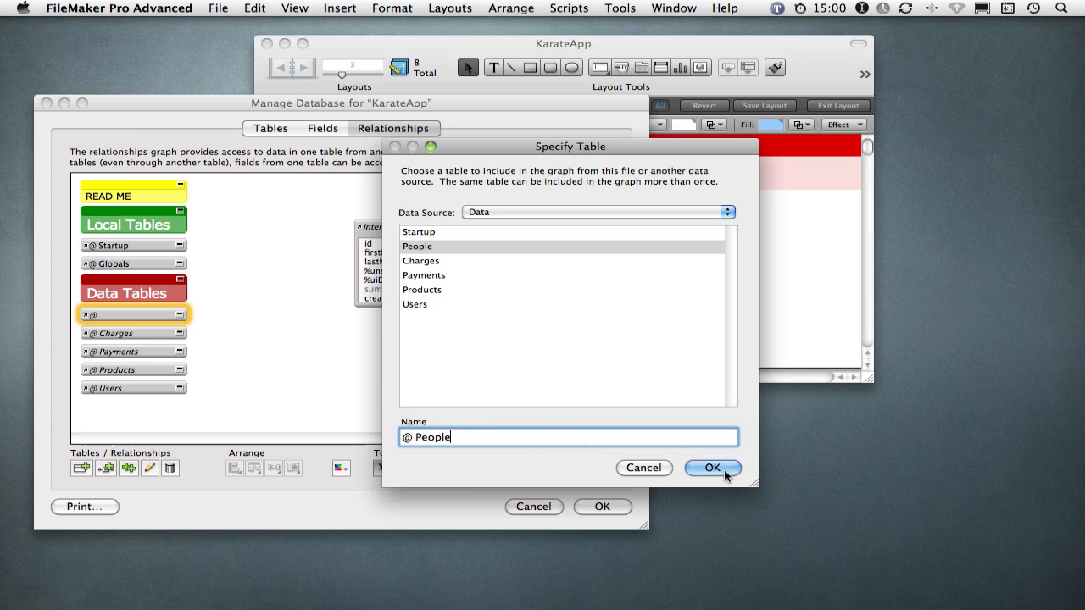
# Keep the @ People name, rename the Charges occurrence to '@', and open the Charges layout.
pyautogui.click(712, 468)
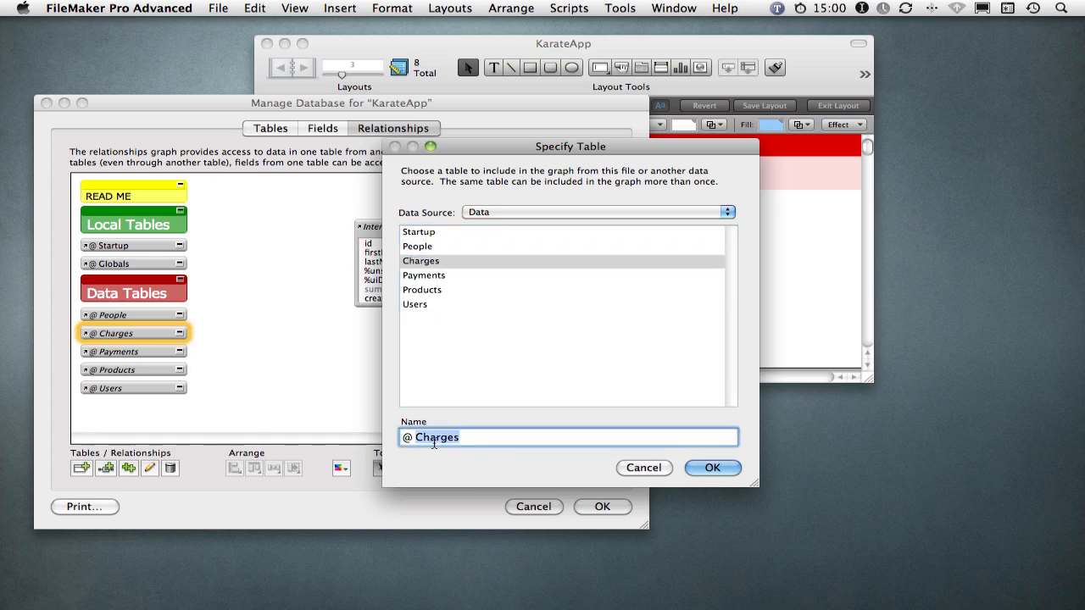
pyautogui.click(713, 468)
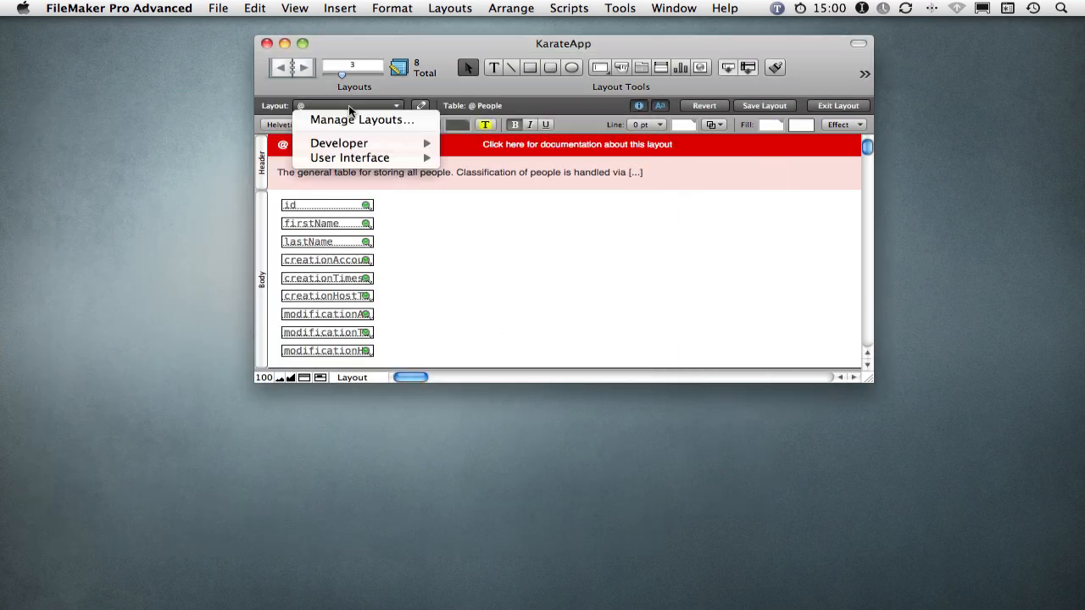
pyautogui.moveTo(339, 142)
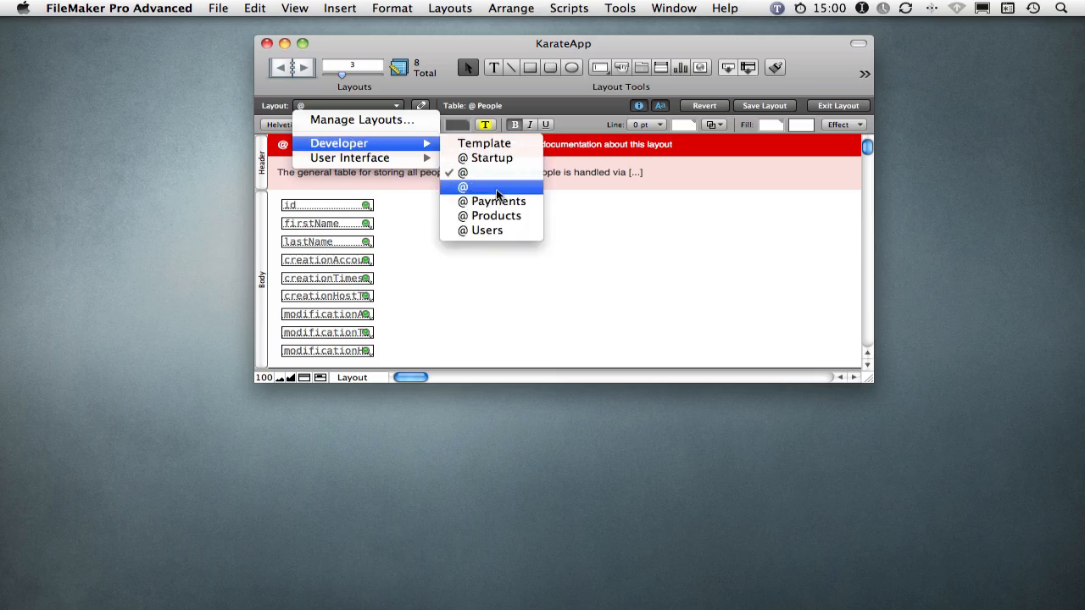
pyautogui.click(464, 186)
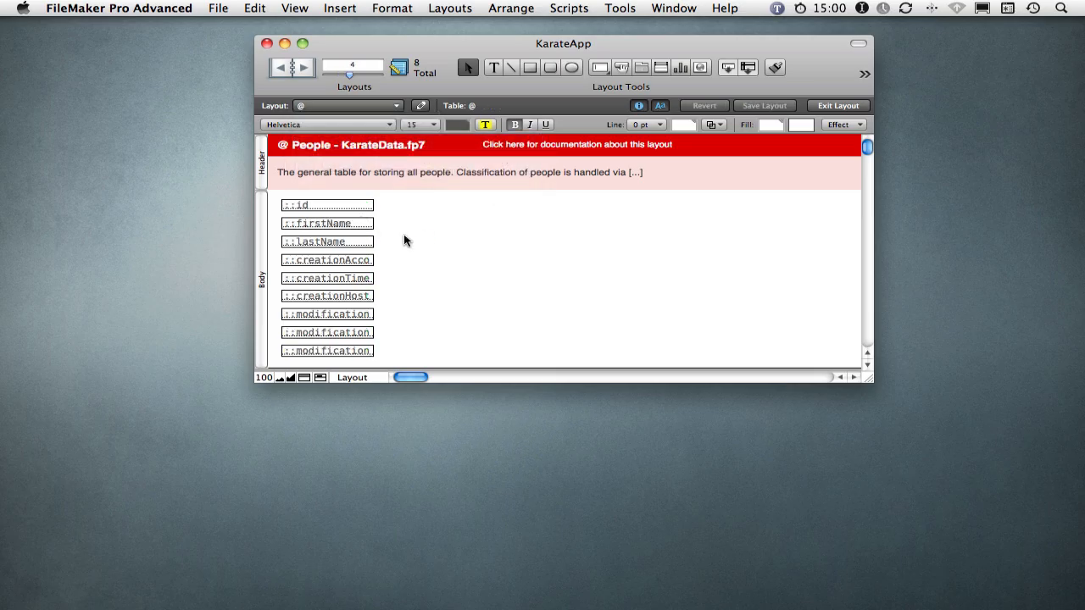
# Replace the broken Charges fields with pasted id, creation and modification fields.
pyautogui.click(627, 257)
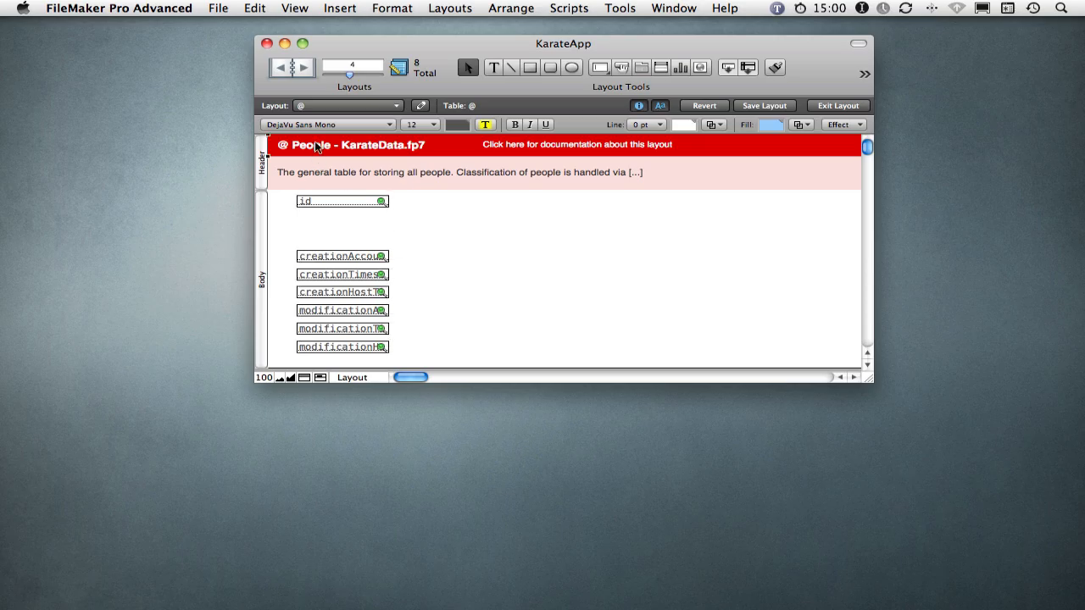
pyautogui.click(348, 145)
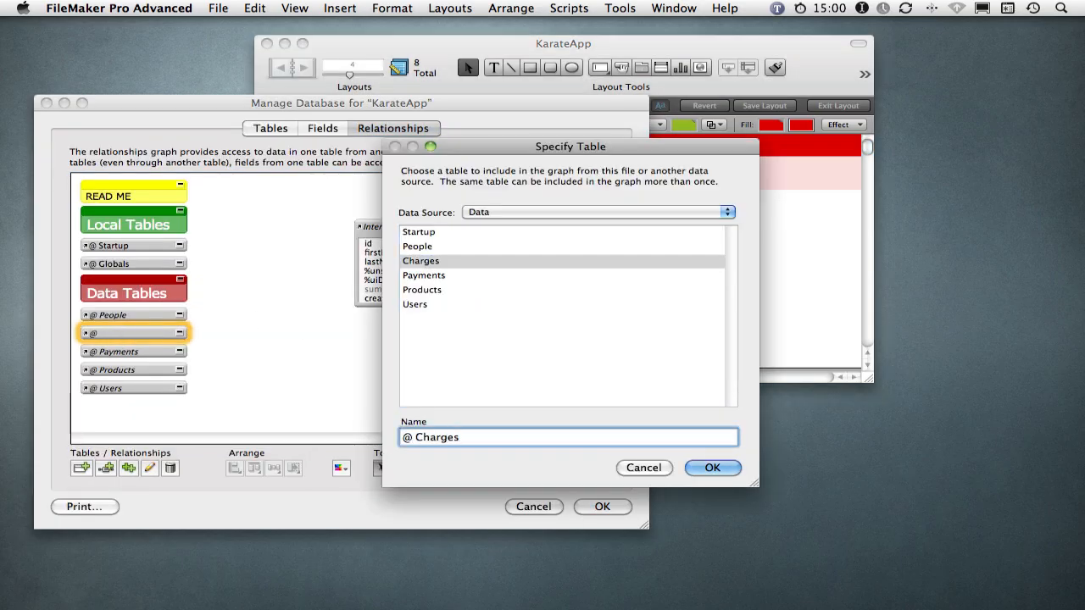
# Confirm the restored '@ Charges' occurrence name and close Manage Database.
pyautogui.click(712, 468)
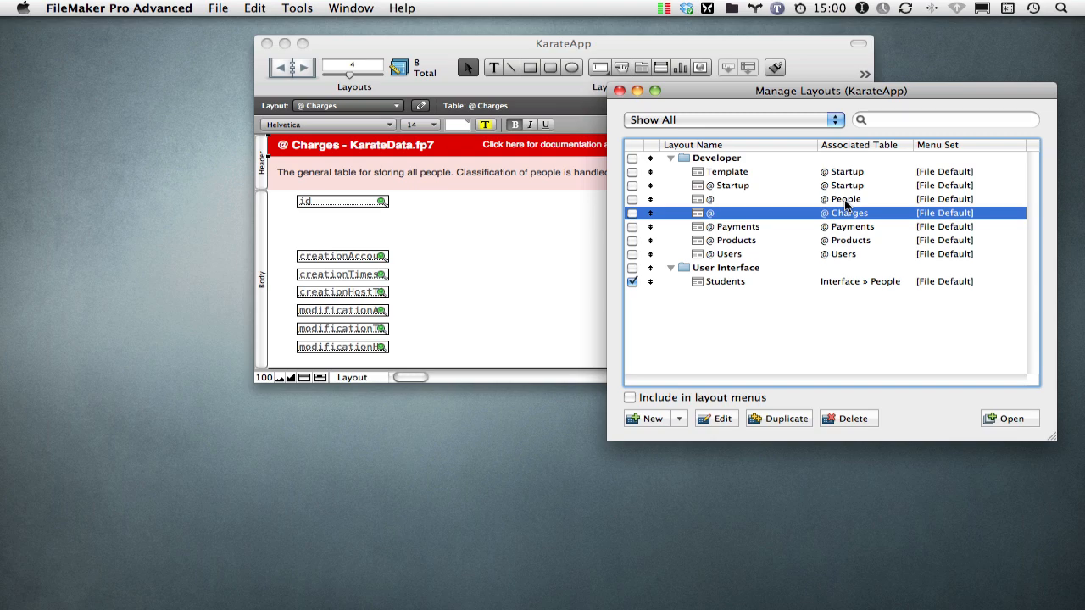
pyautogui.moveTo(400, 257)
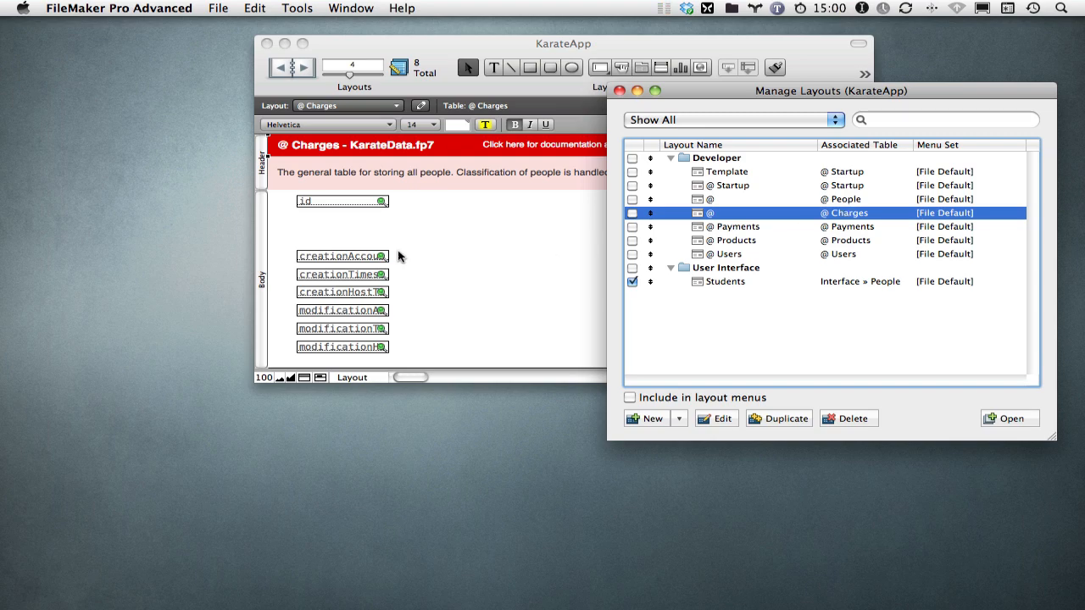
pyautogui.moveTo(431, 294)
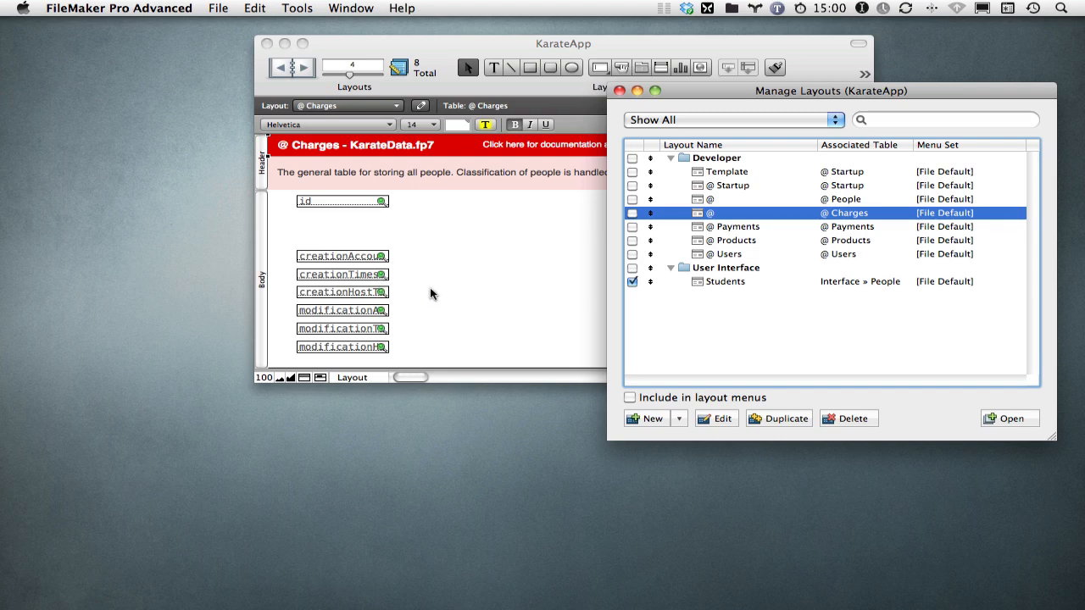
pyautogui.moveTo(441, 294)
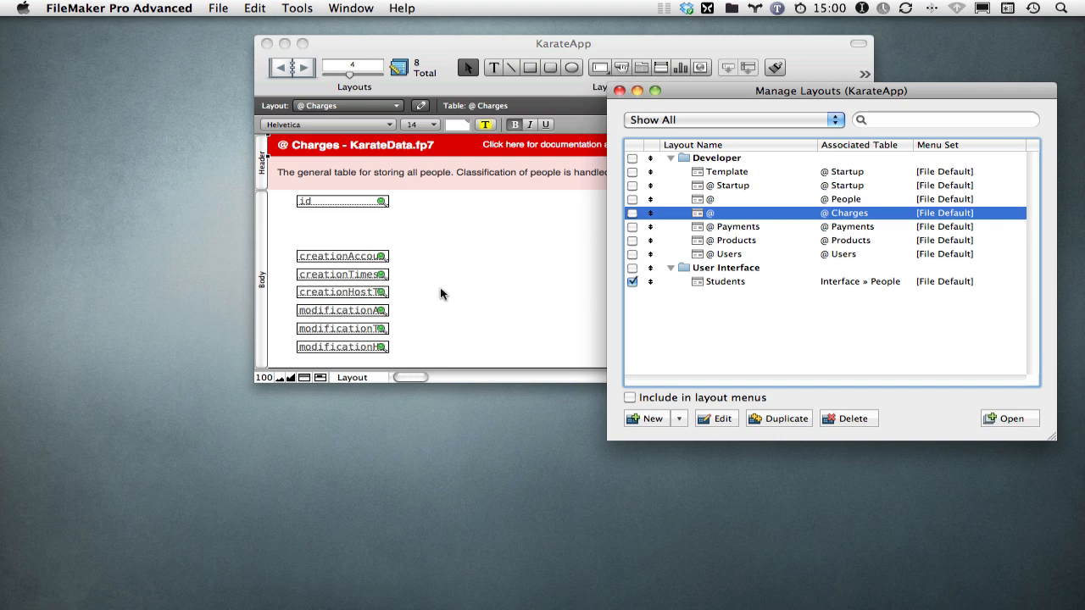